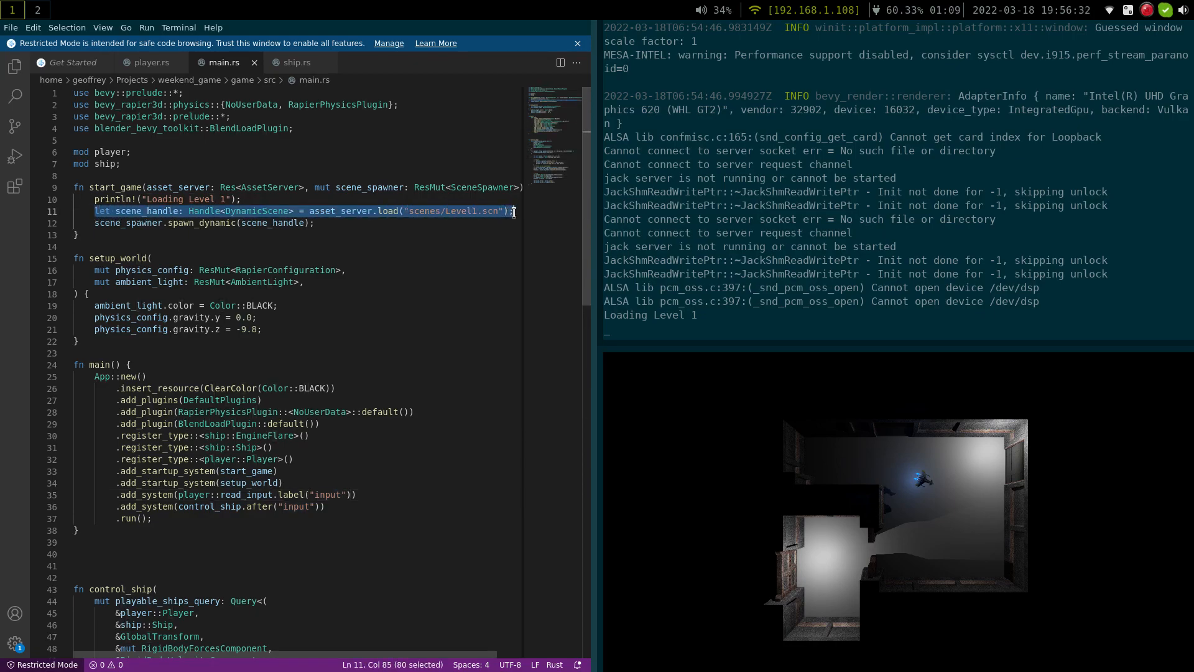
# Rerun 'make run' in the integrated terminal to rebuild and launch the game
pyautogui.doubleClick(460, 210)
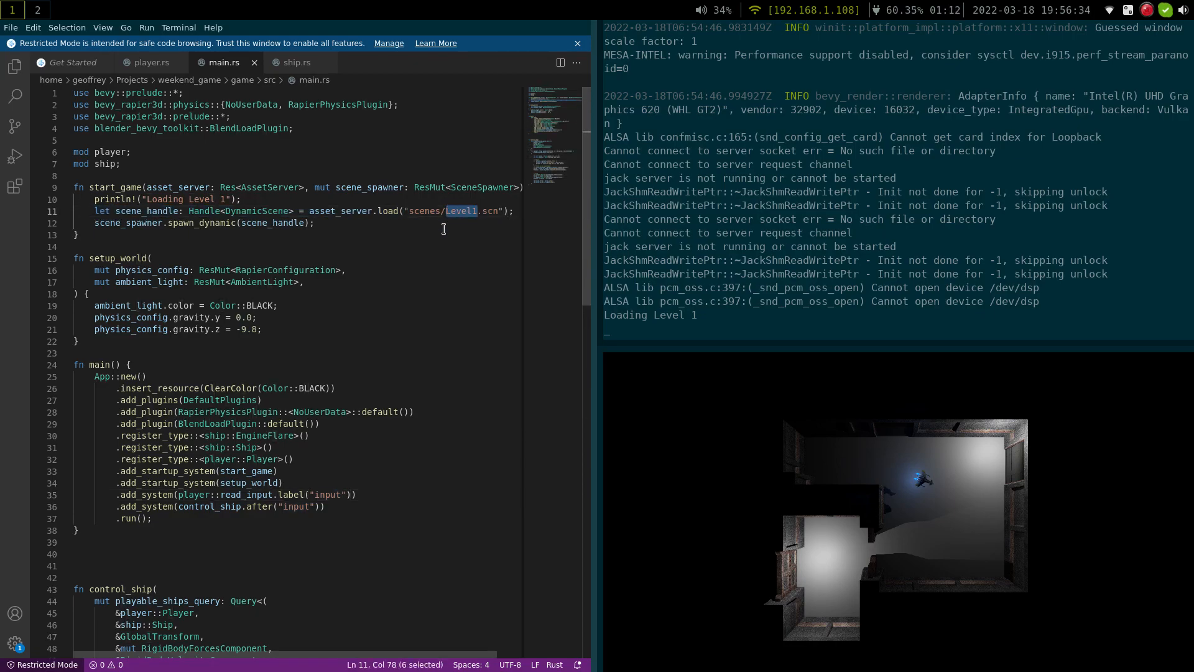
pyautogui.scroll(-3)
pyautogui.write('make run')
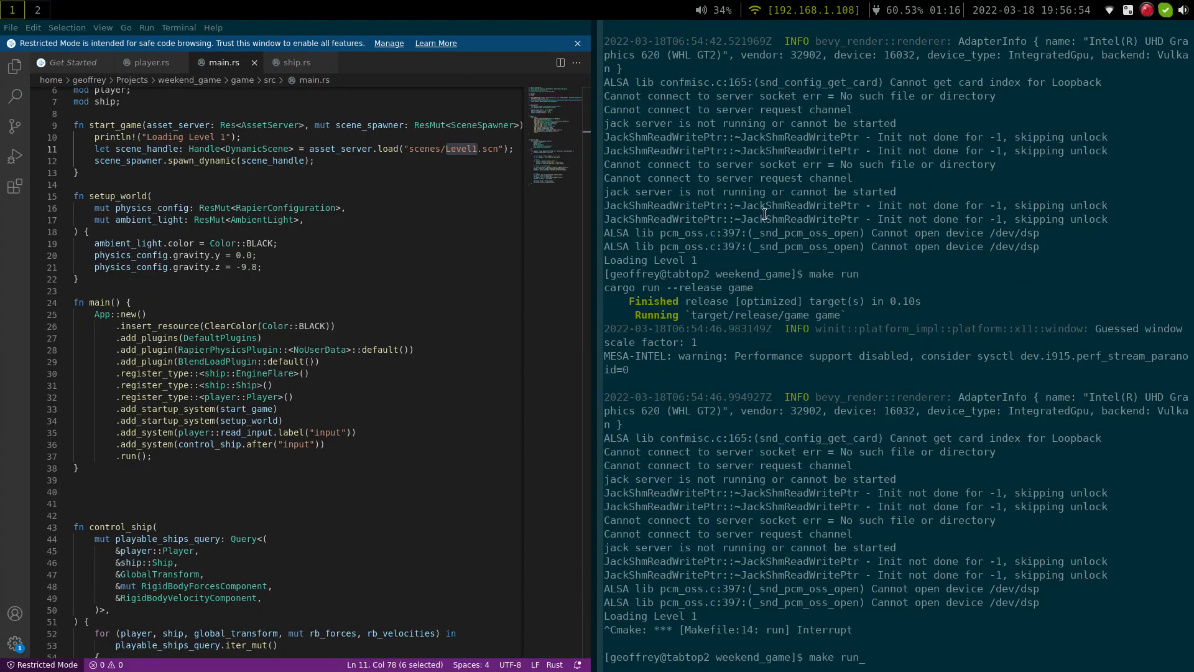
pyautogui.press('Return')
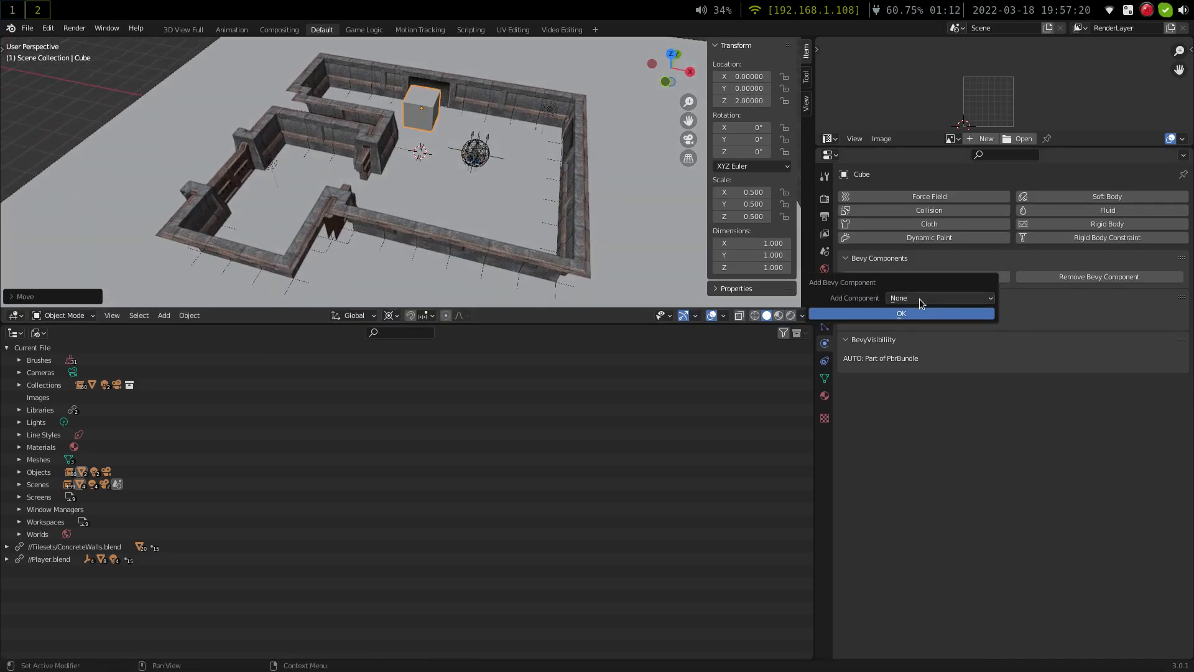
# Add ColliderDescription and RigidBody Bevy components to the Cube object
pyautogui.click(940, 298)
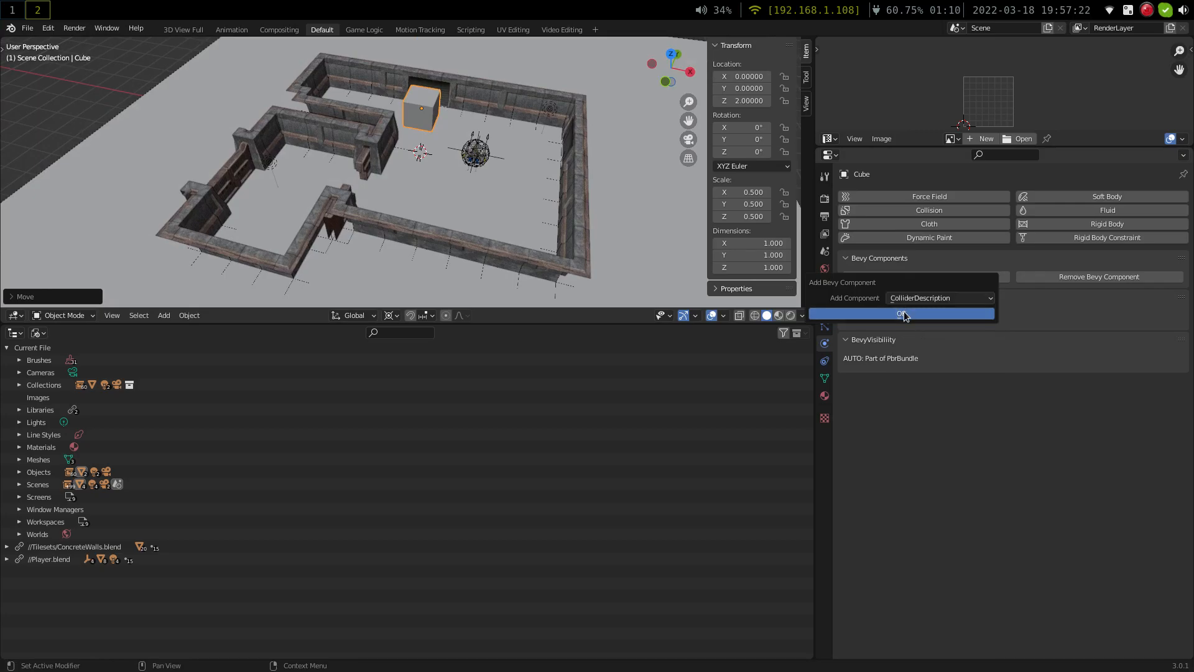
pyautogui.click(901, 313)
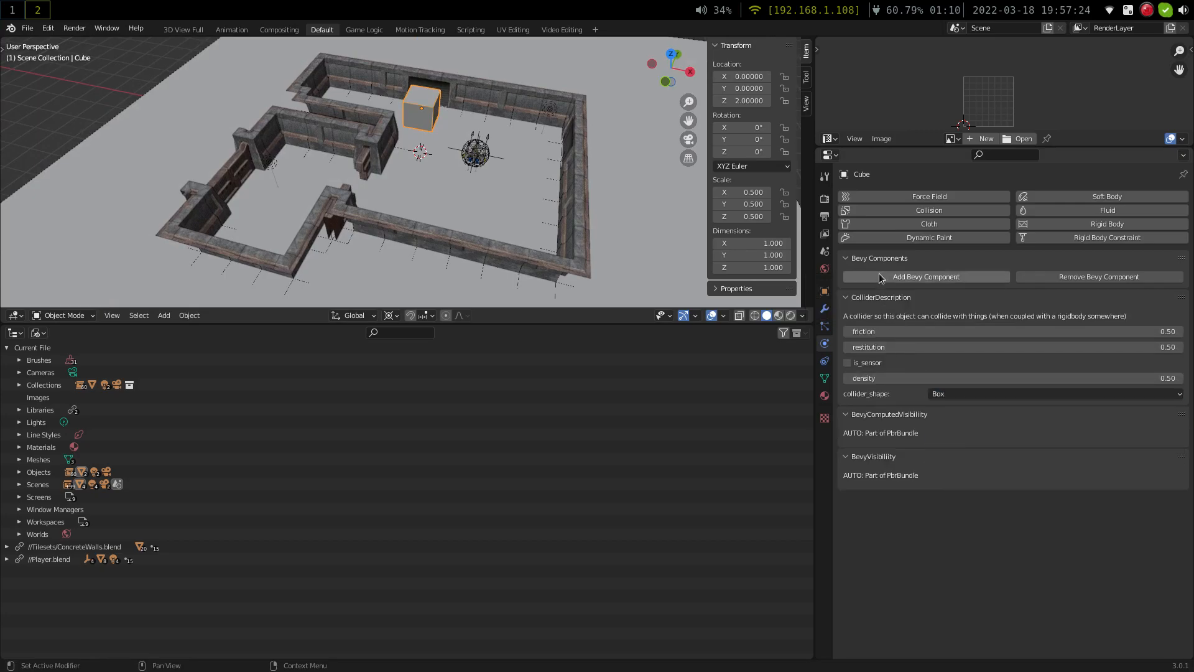
pyautogui.click(925, 276)
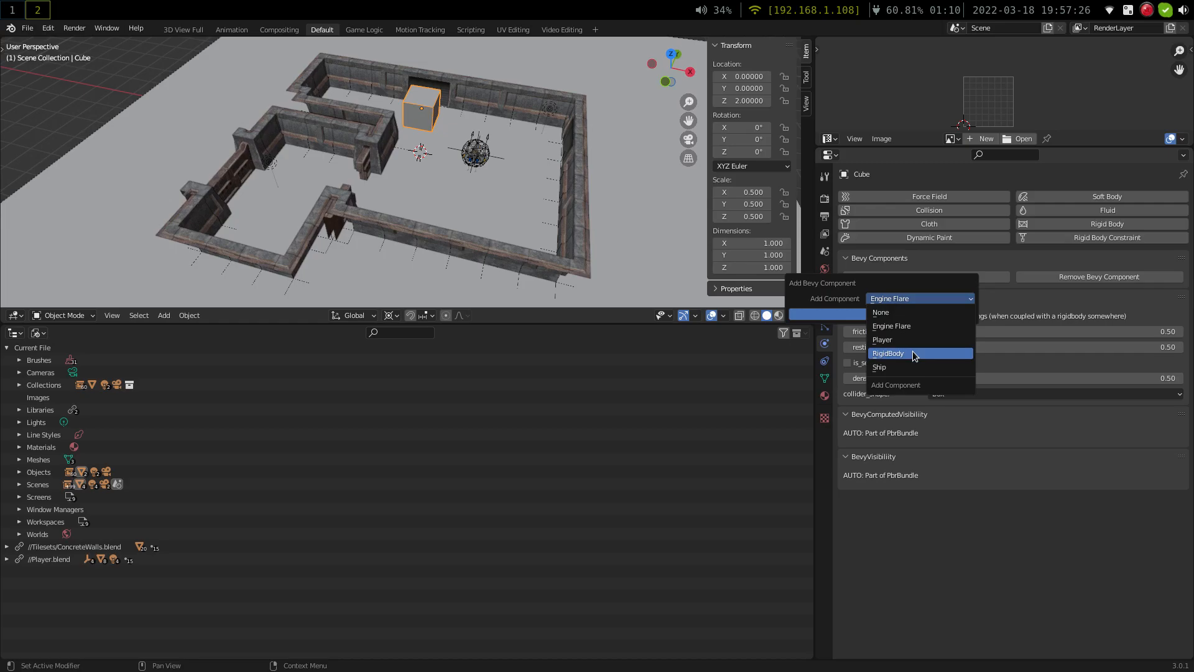
pyautogui.click(888, 353)
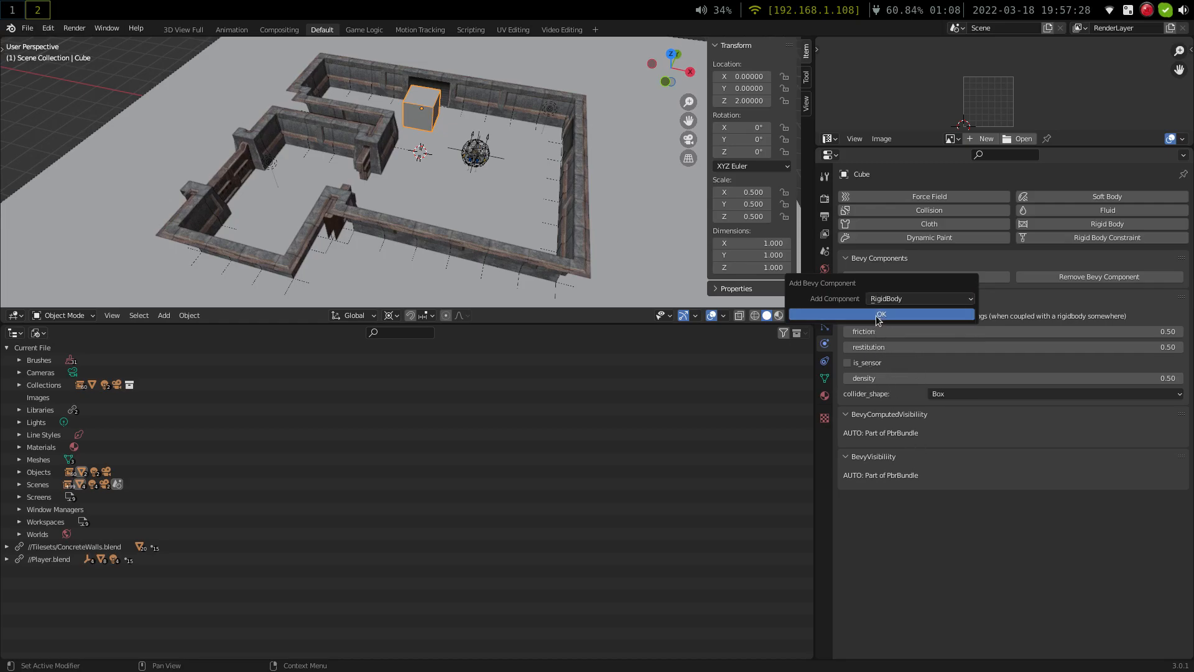
pyautogui.click(880, 313)
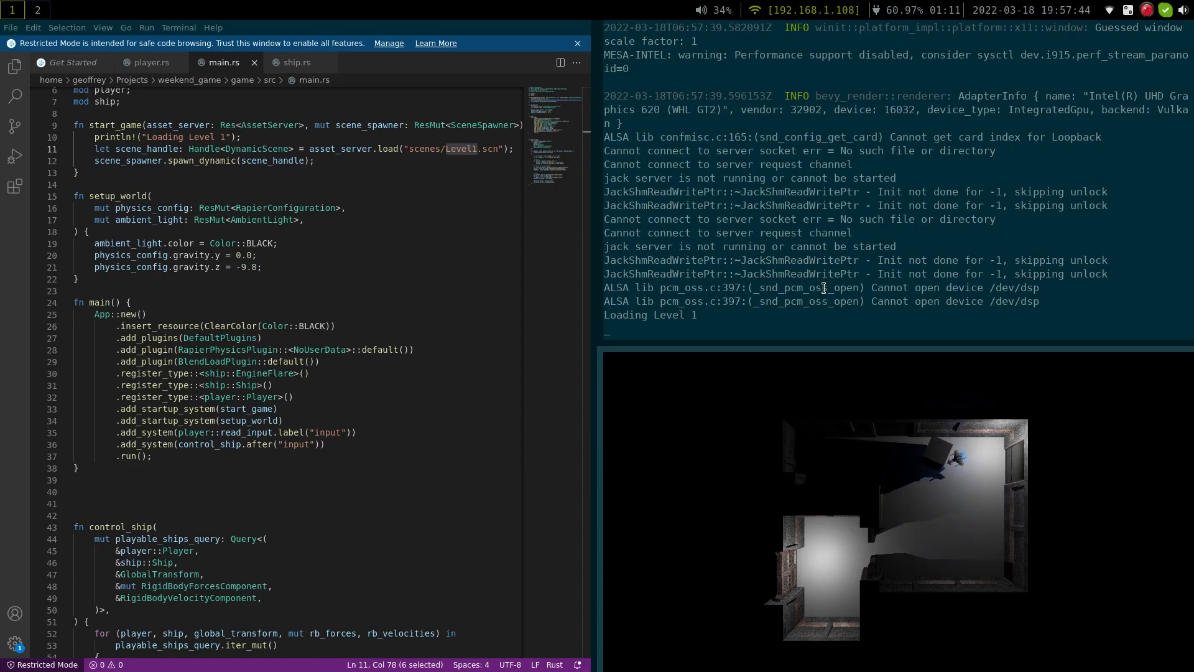
pyautogui.click(37, 10)
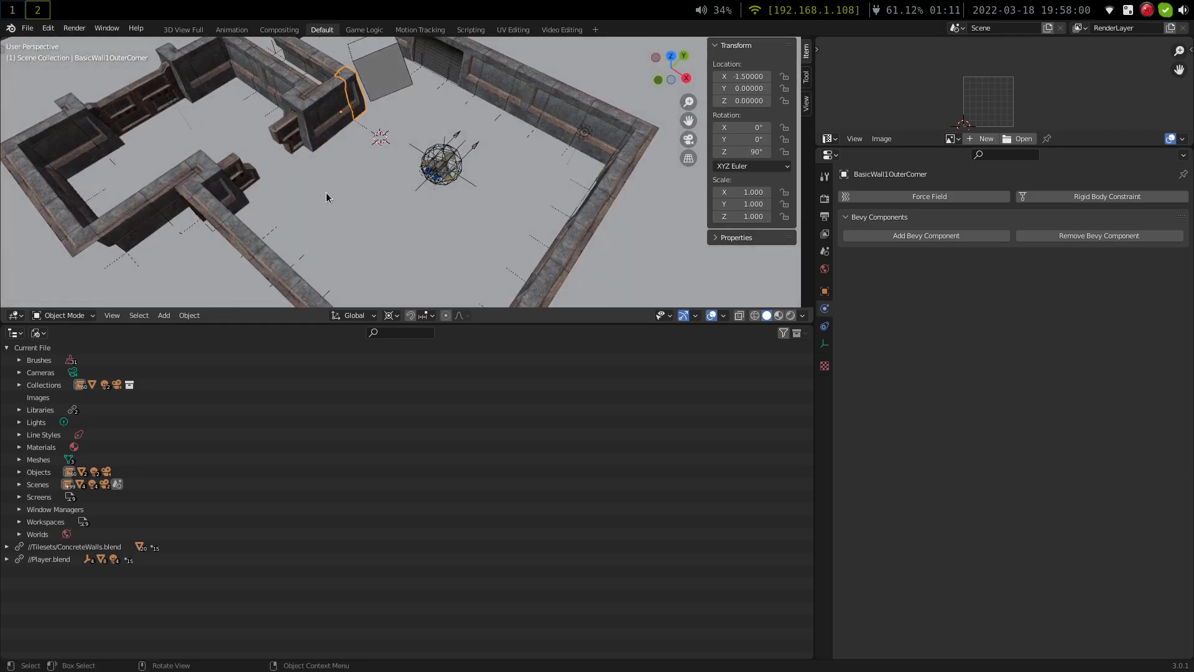
# Save Level1.blend on close, then edit PlayerEntity's Ship thrust in Player.blend
pyautogui.click(28, 27)
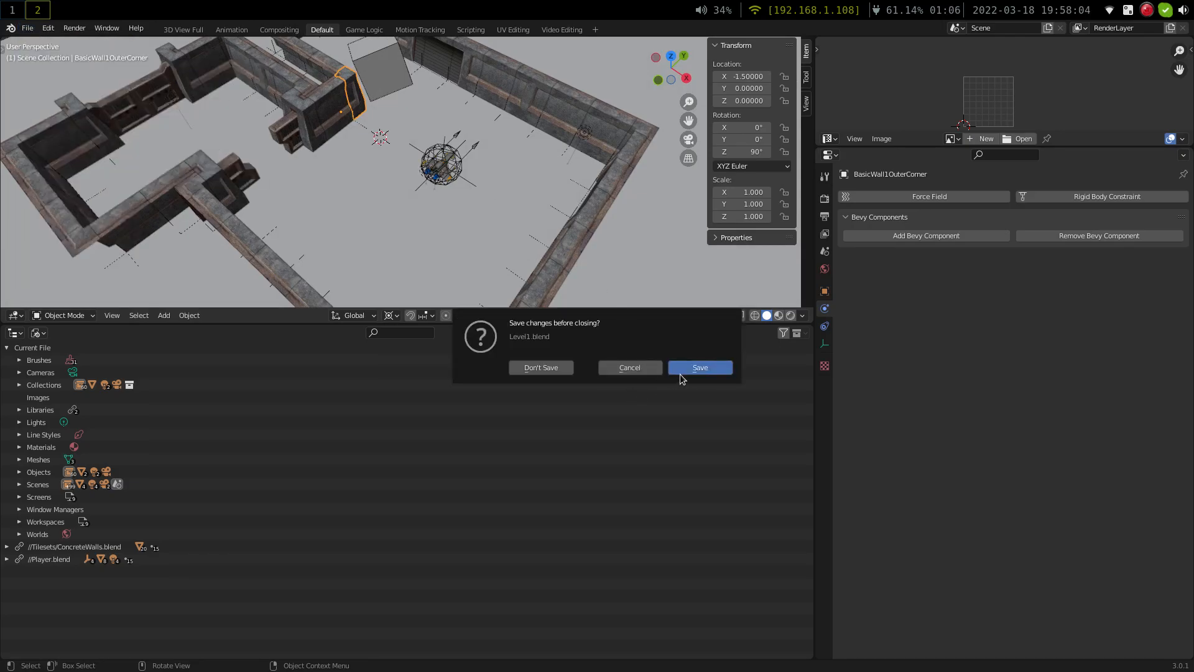
pyautogui.click(541, 367)
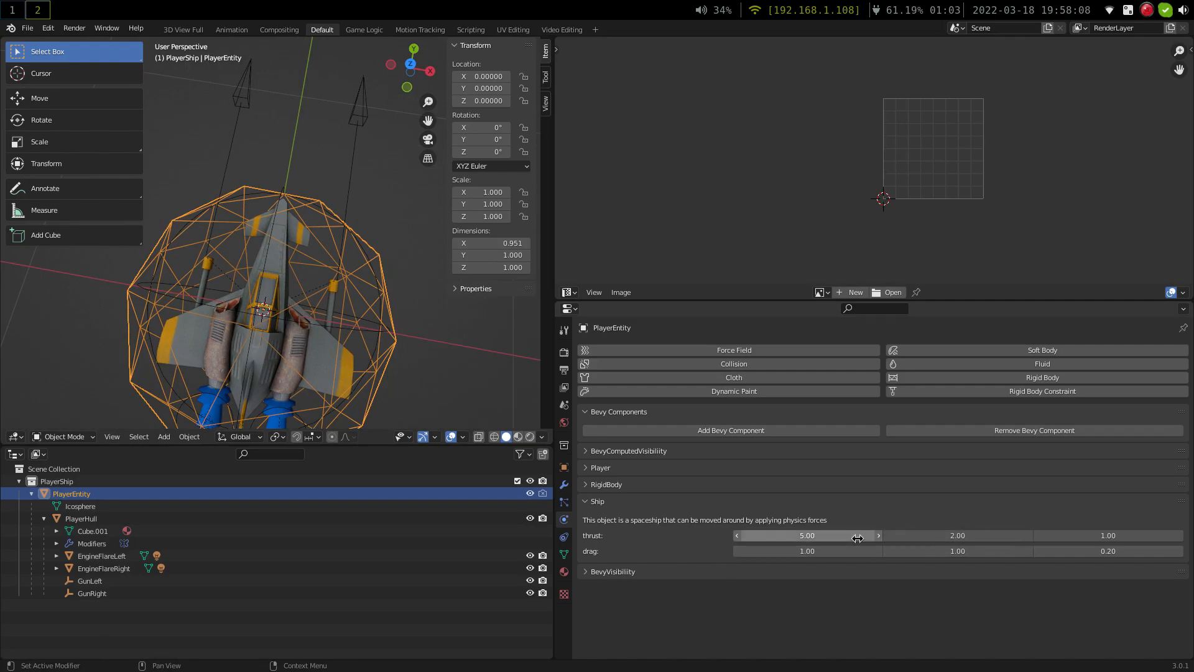
pyautogui.click(807, 534)
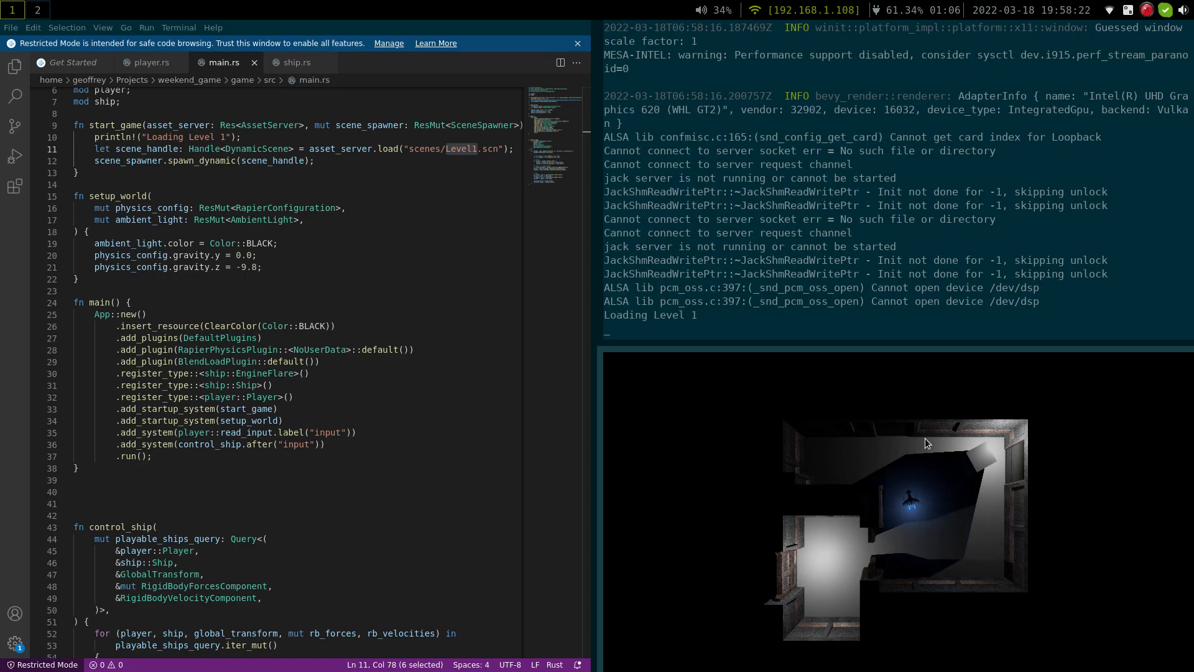
pyautogui.moveTo(1020, 548)
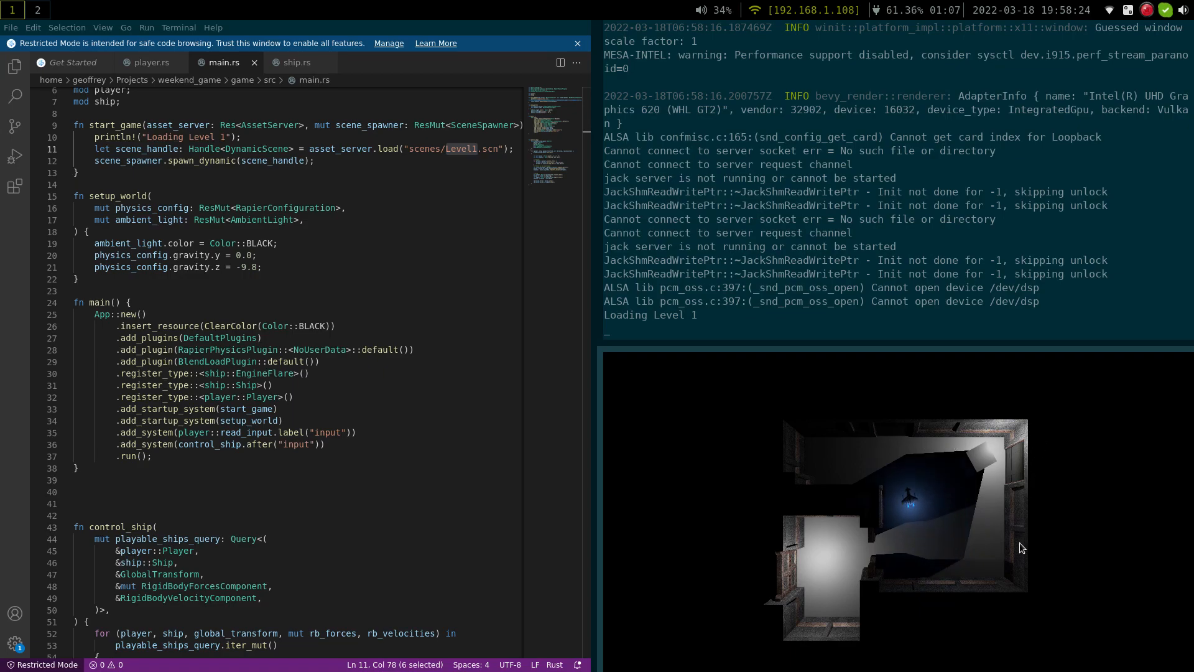
pyautogui.moveTo(957, 528)
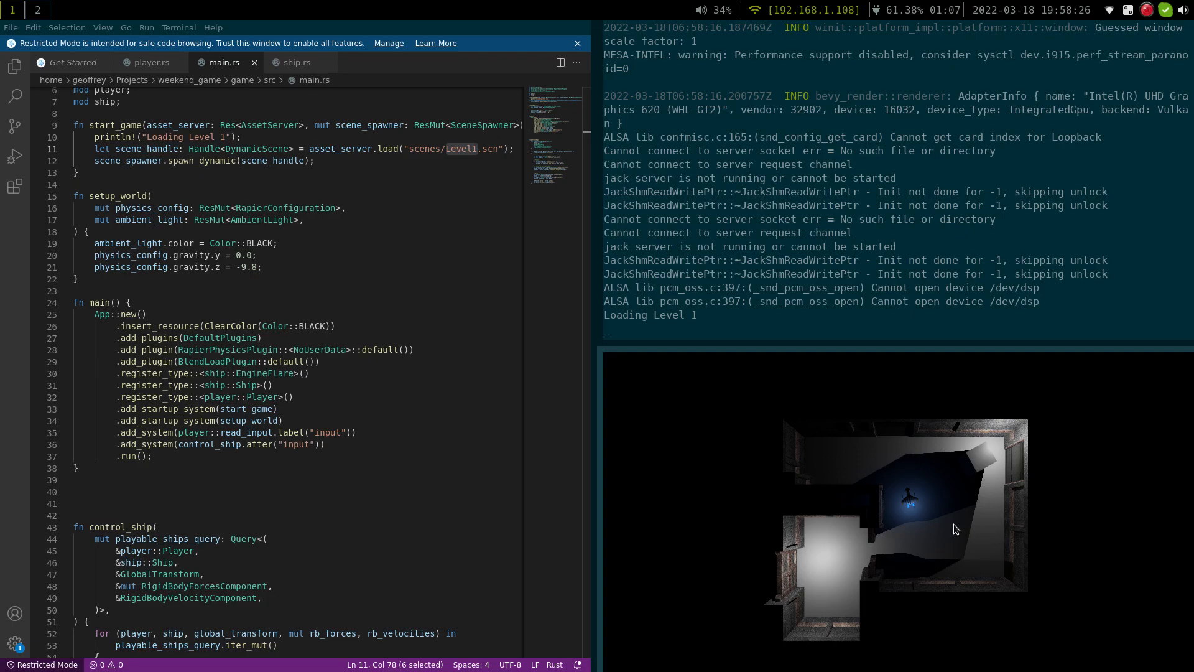
pyautogui.moveTo(873, 570)
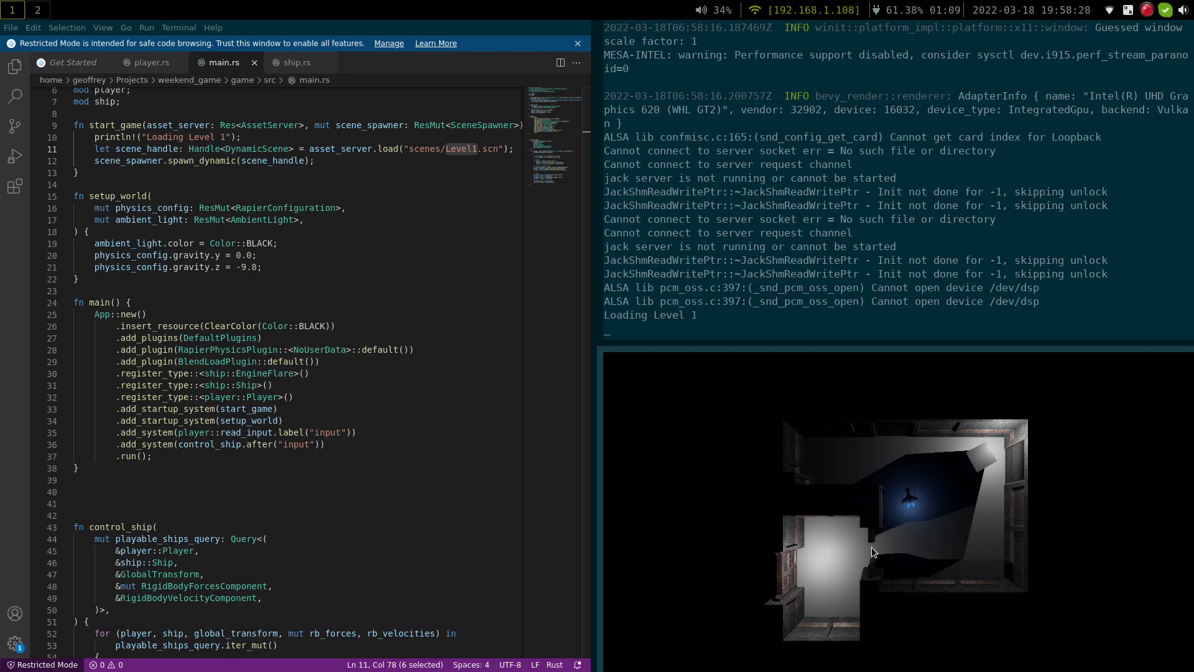
pyautogui.moveTo(863, 575)
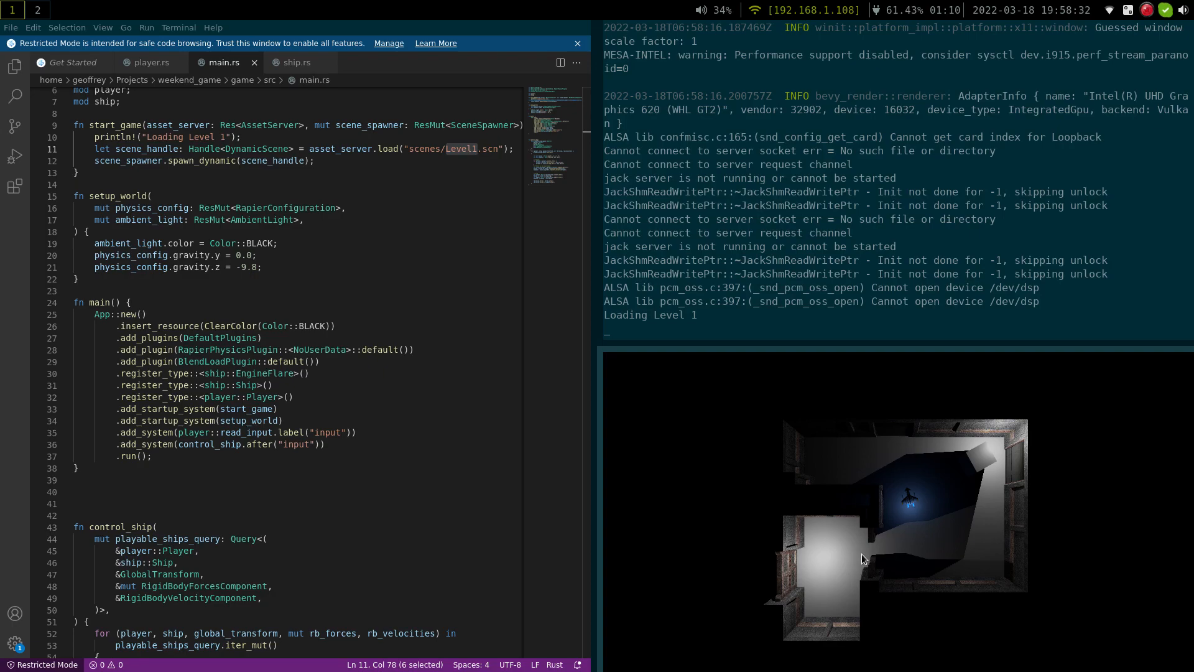
pyautogui.moveTo(791, 468)
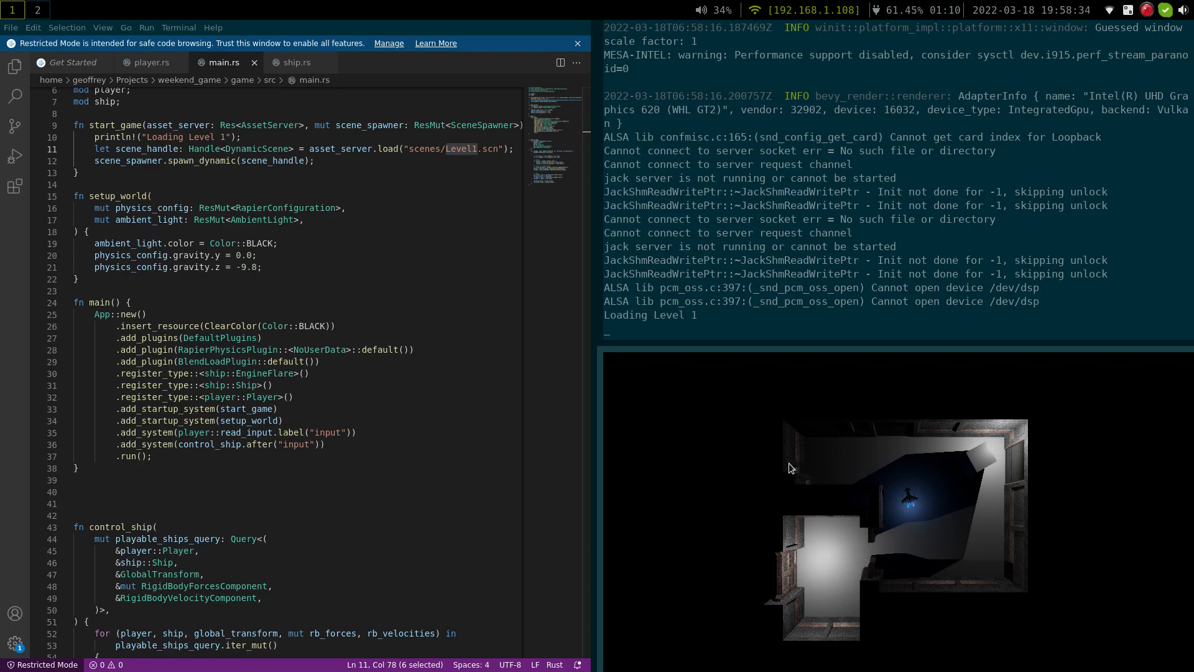